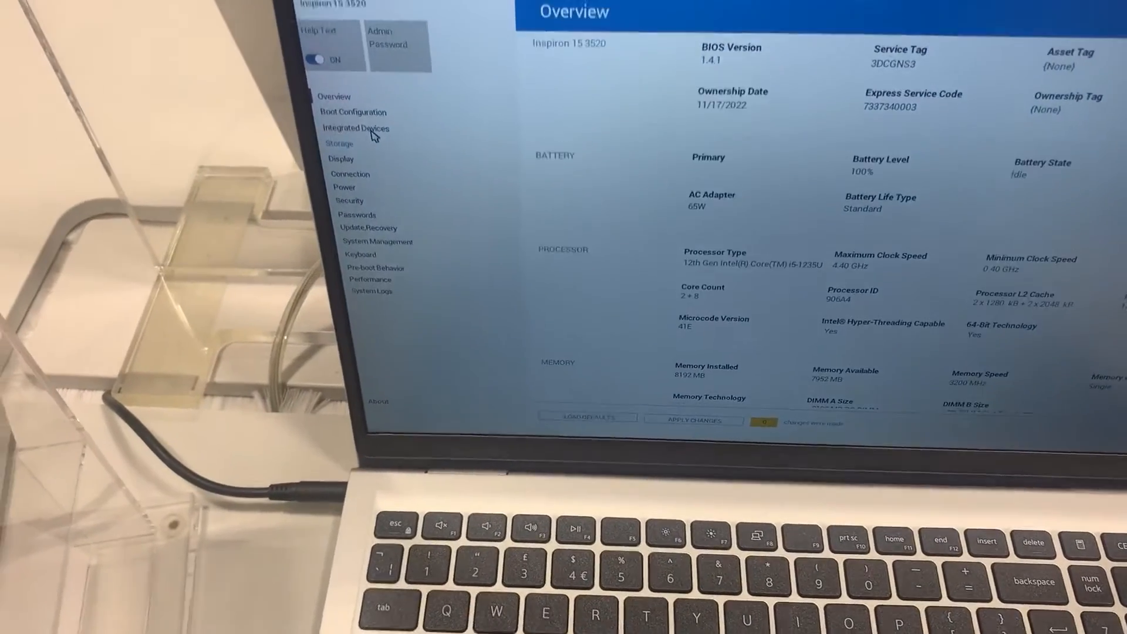
Step: View the Integrated Devices, Connection, Security and System Management BIOS pages in turn
{"action": "left_click", "coordinate": [356, 128]}
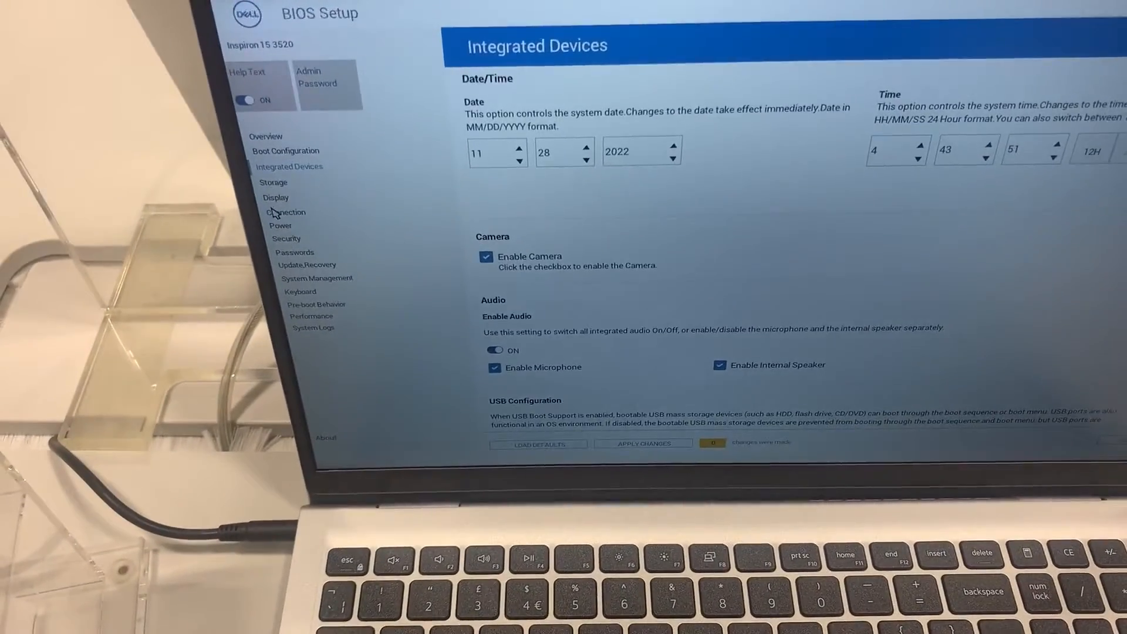
{"action": "left_click", "coordinate": [275, 198]}
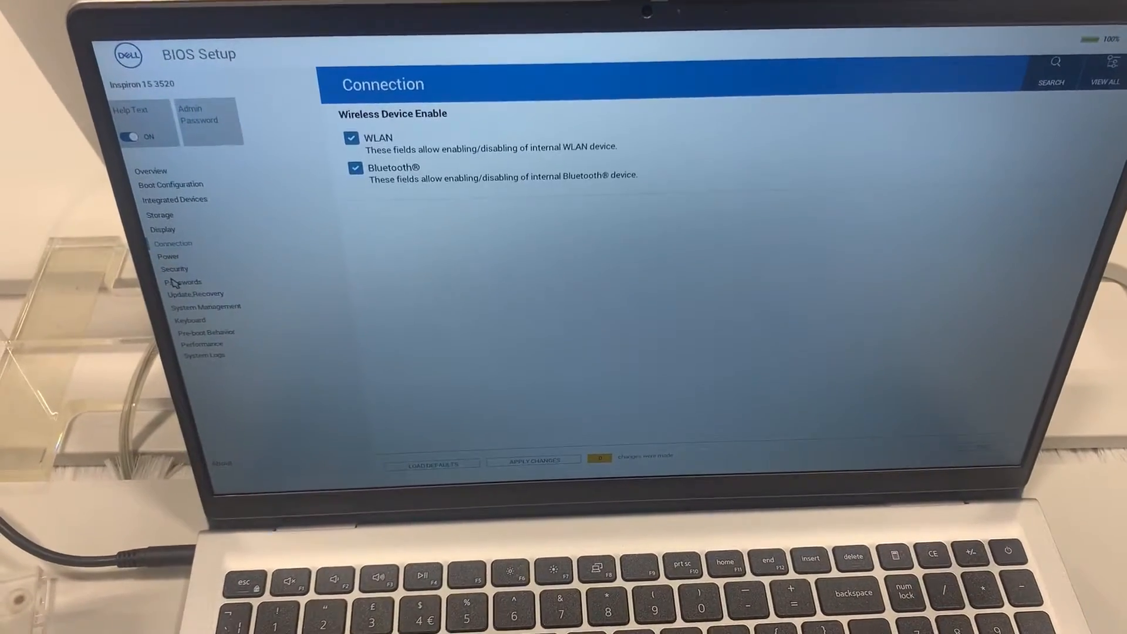
{"action": "left_click", "coordinate": [175, 269]}
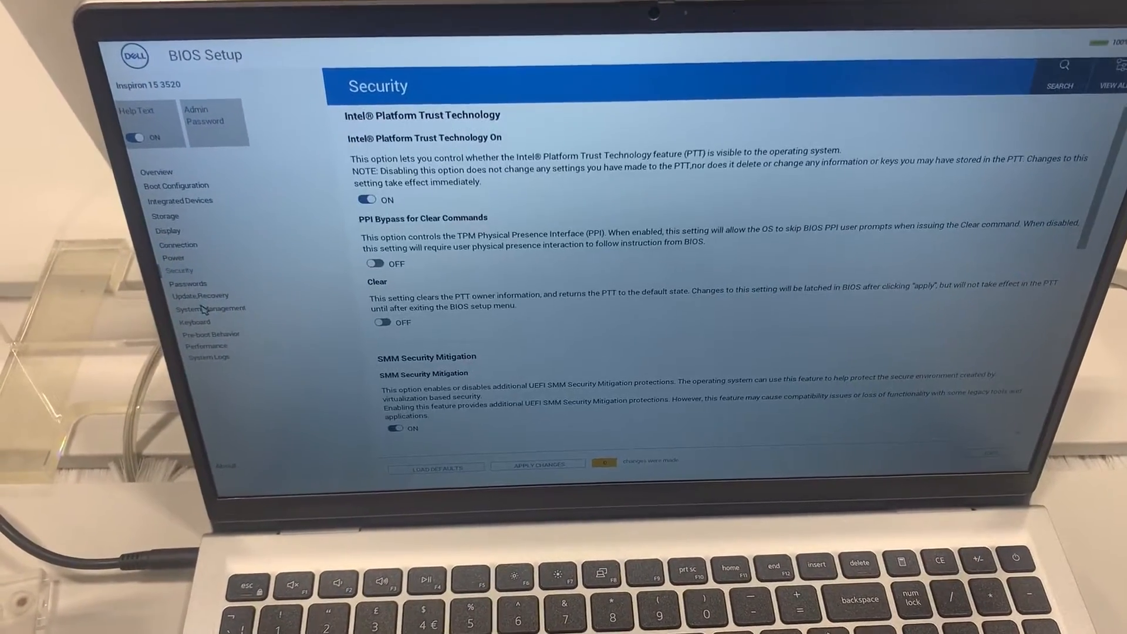
{"action": "left_click", "coordinate": [211, 309]}
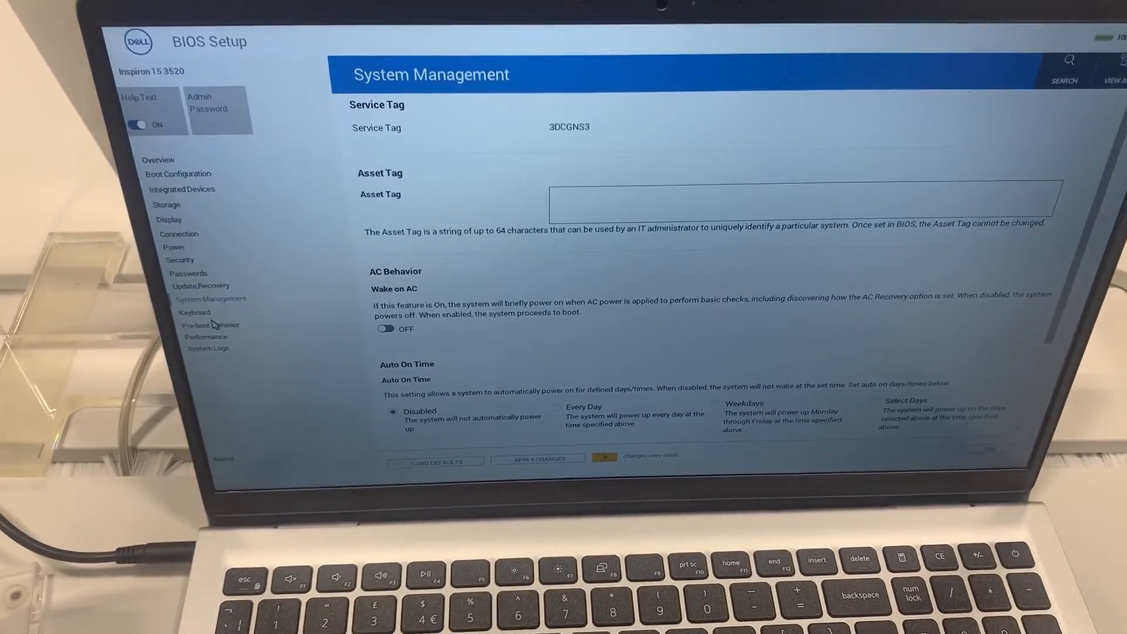
{"action": "left_click", "coordinate": [209, 325]}
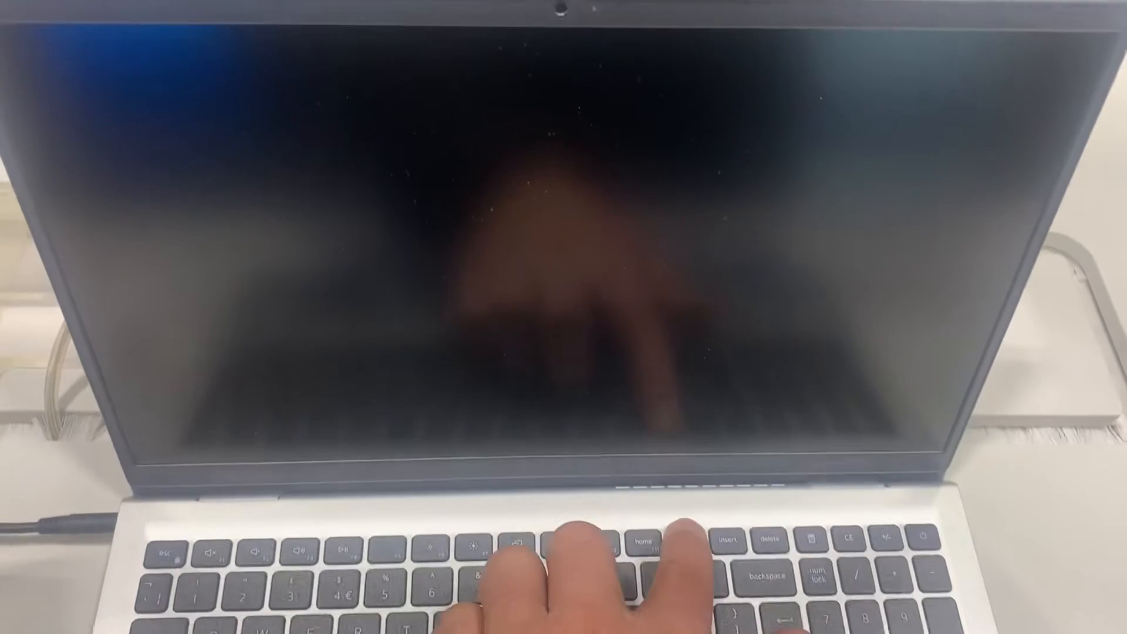
Step: Exit BIOS Setup so the laptop reboots to the Dell logo
{"action": "left_click", "coordinate": [919, 538]}
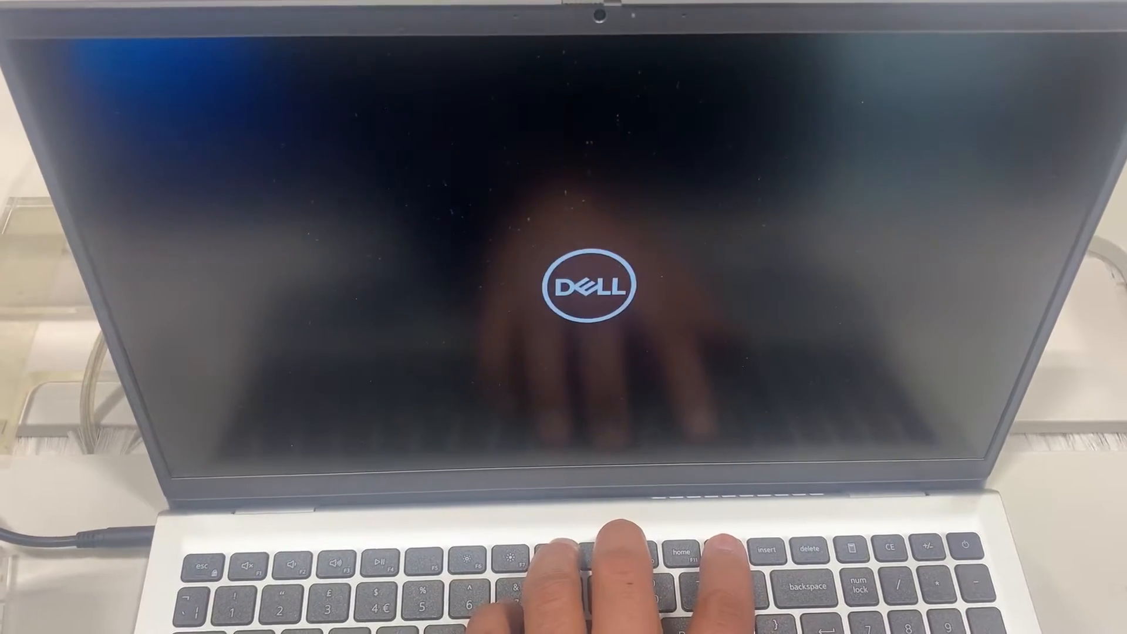